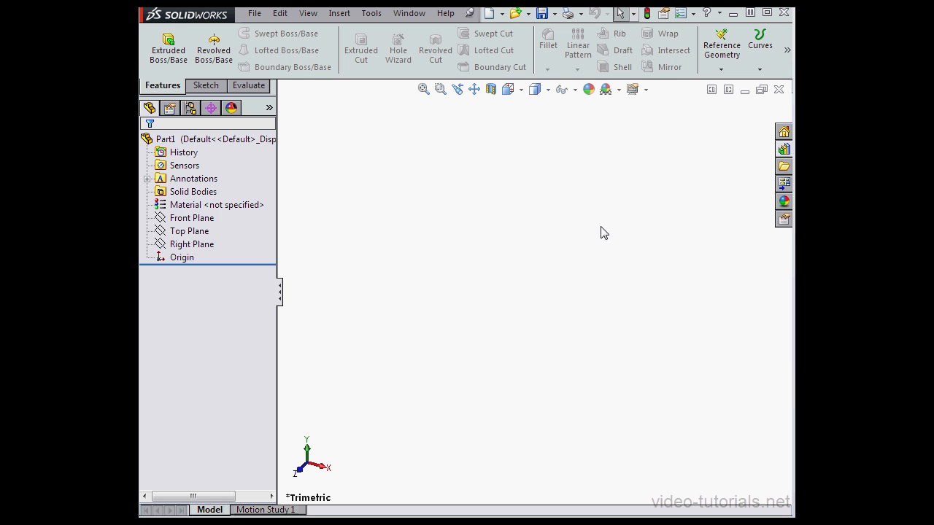
pyautogui.moveTo(590, 201)
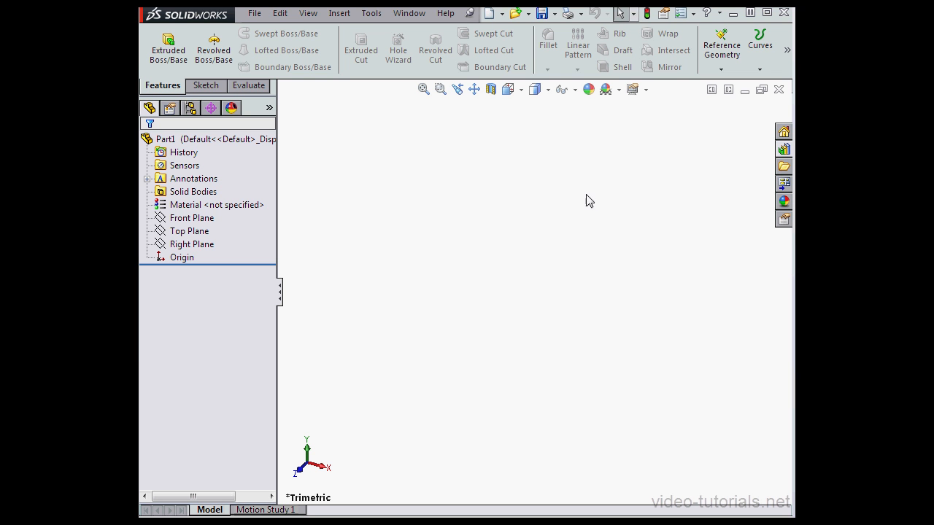
pyautogui.moveTo(784, 152)
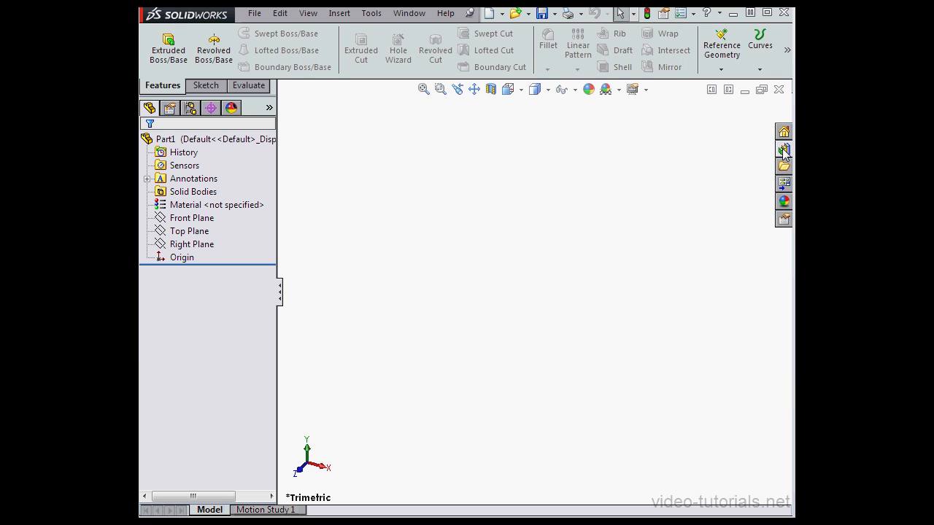
# - Show Toolbox in the Design Library, which reports Toolbox is not added in
pyautogui.click(783, 148)
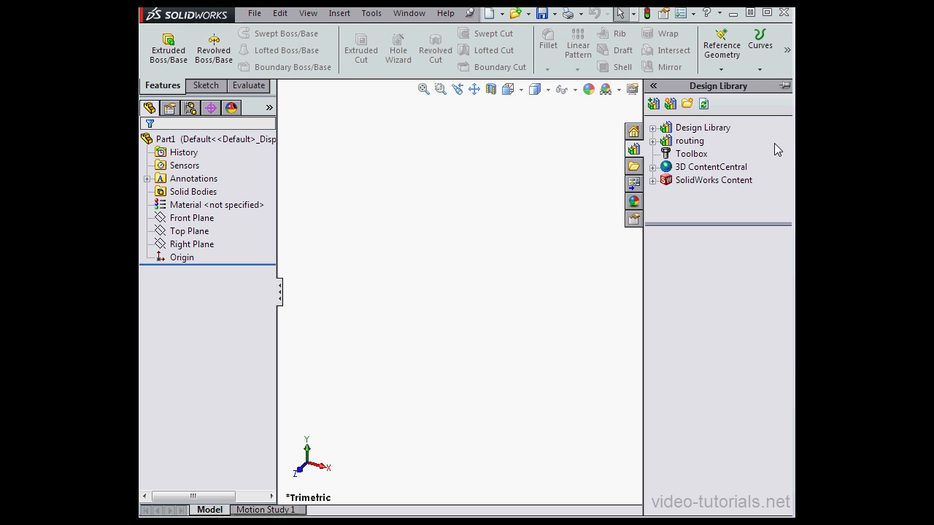
pyautogui.moveTo(697, 155)
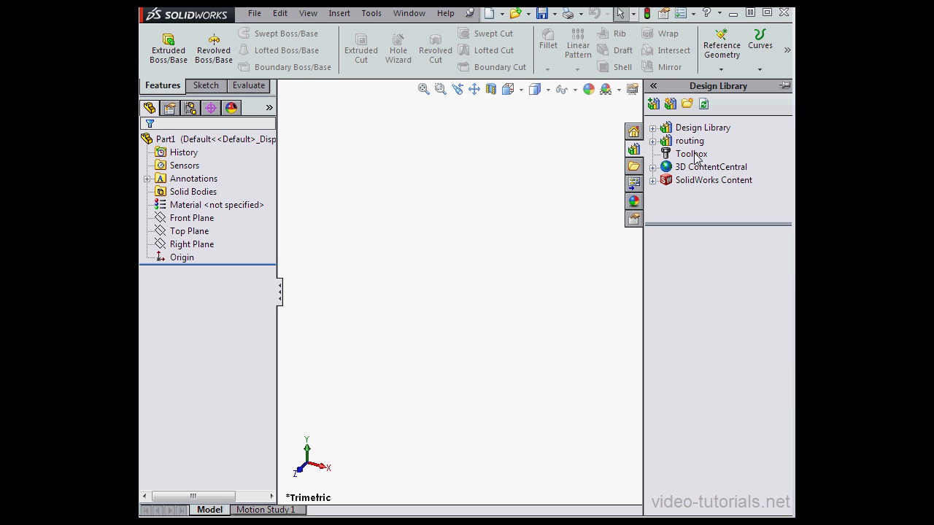
pyautogui.click(691, 154)
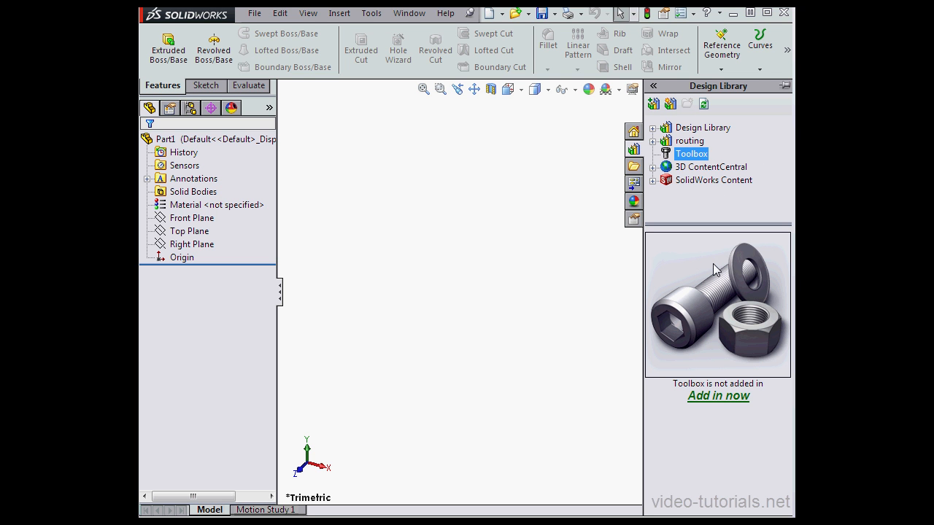
pyautogui.moveTo(711, 287)
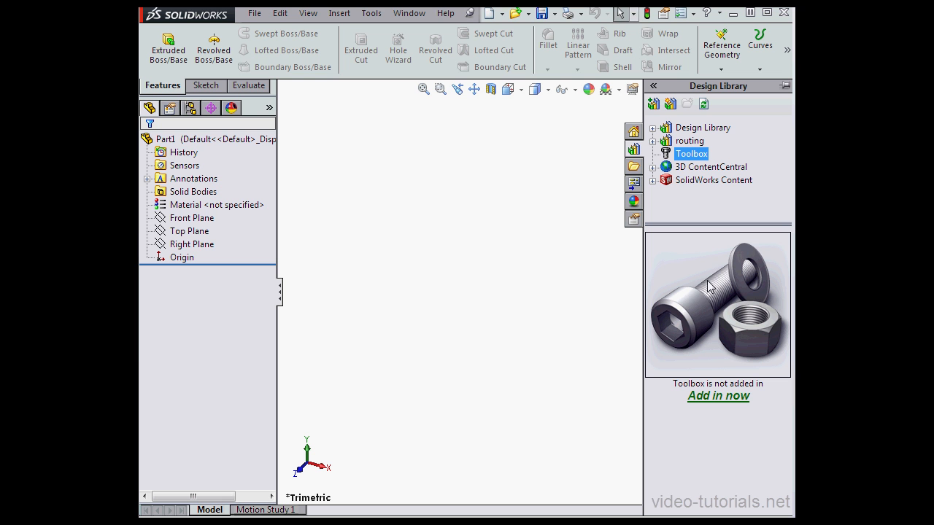
pyautogui.moveTo(716, 405)
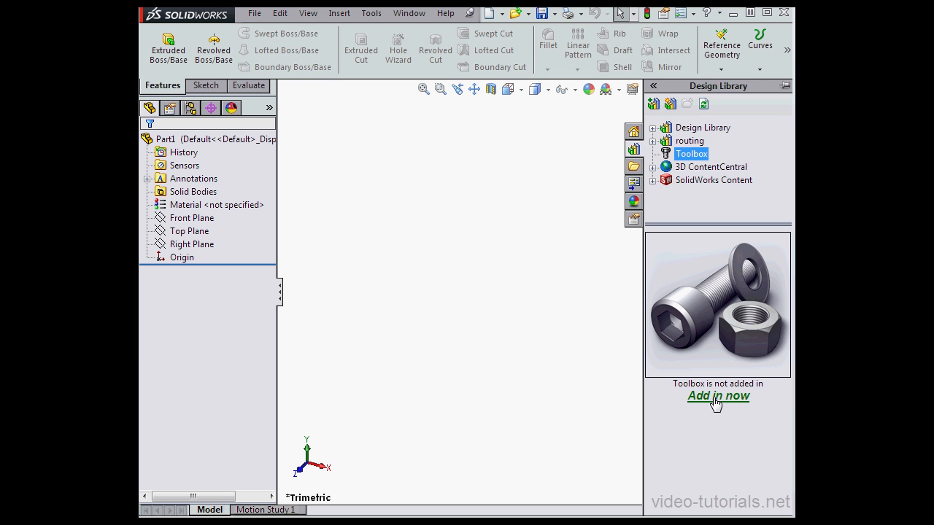
# - Add in Toolbox now and view the ANSI, DIN, ISO standards as small icons
pyautogui.click(718, 395)
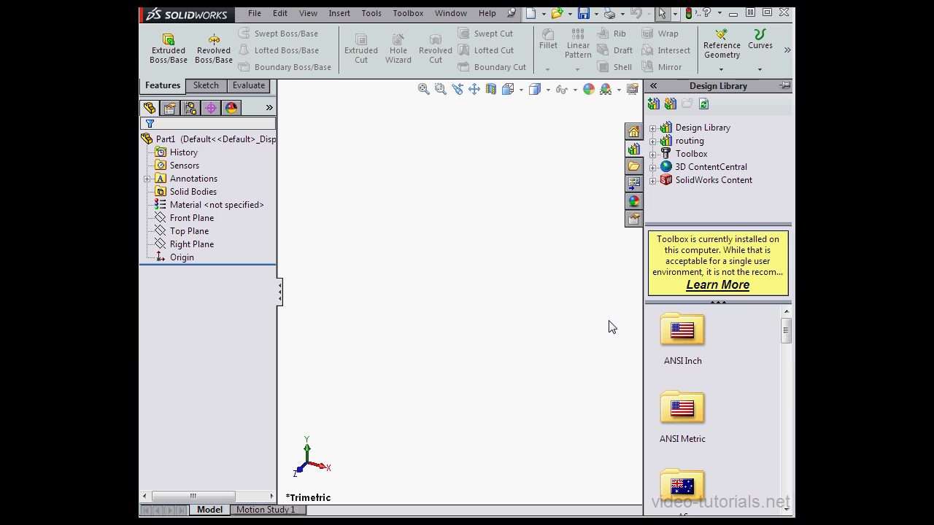
pyautogui.moveTo(726, 337)
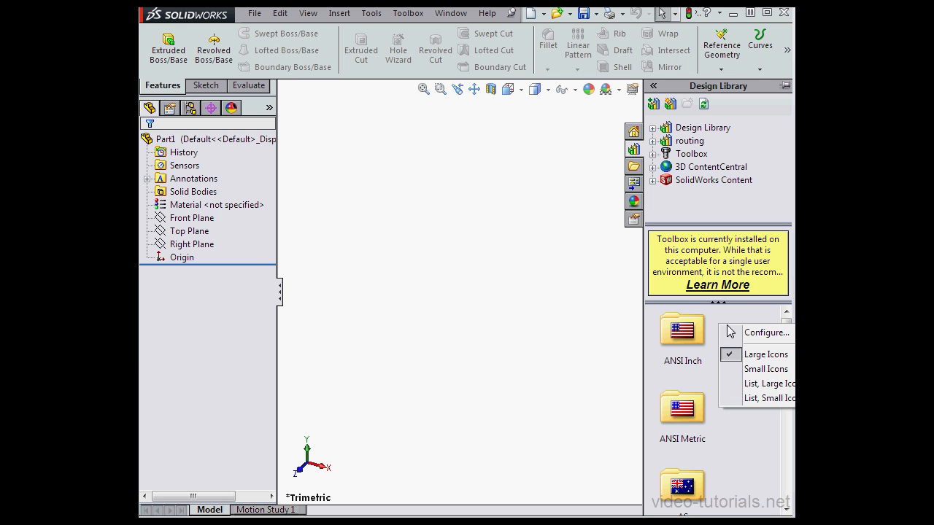
pyautogui.moveTo(757, 369)
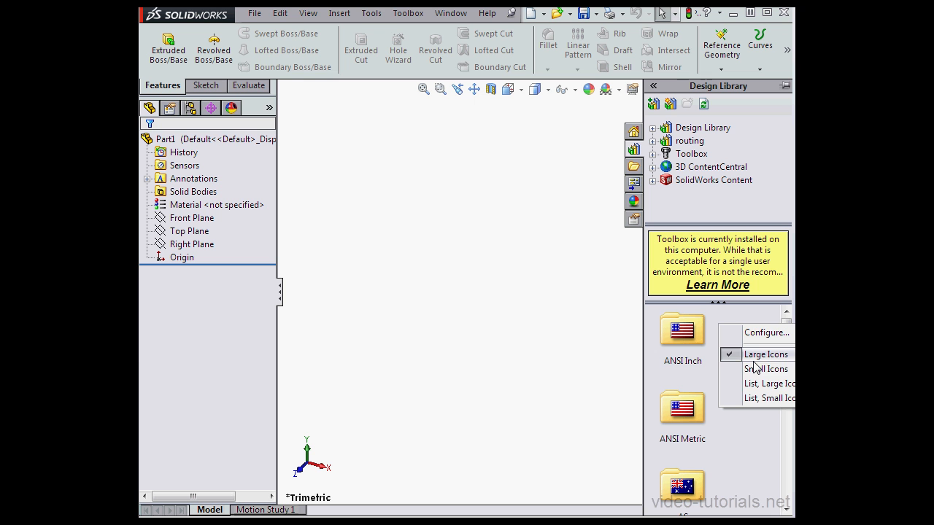
pyautogui.click(766, 369)
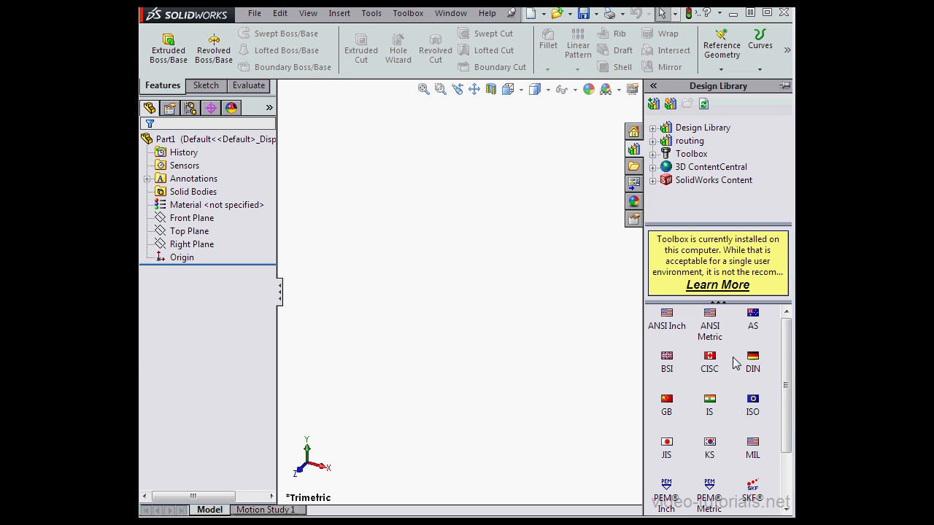
pyautogui.rightClick(737, 363)
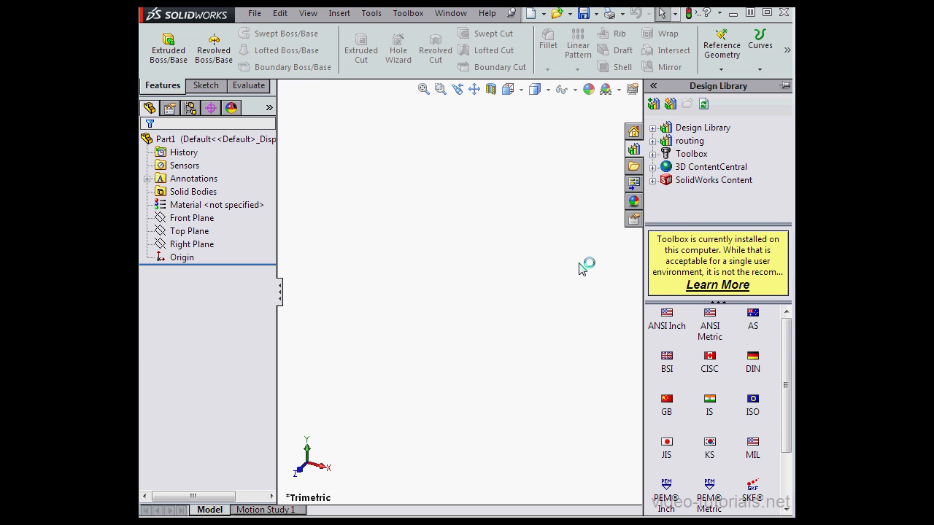
# - Hide the Design Library and bring up the Tools > Add-Ins list
pyautogui.click(691, 153)
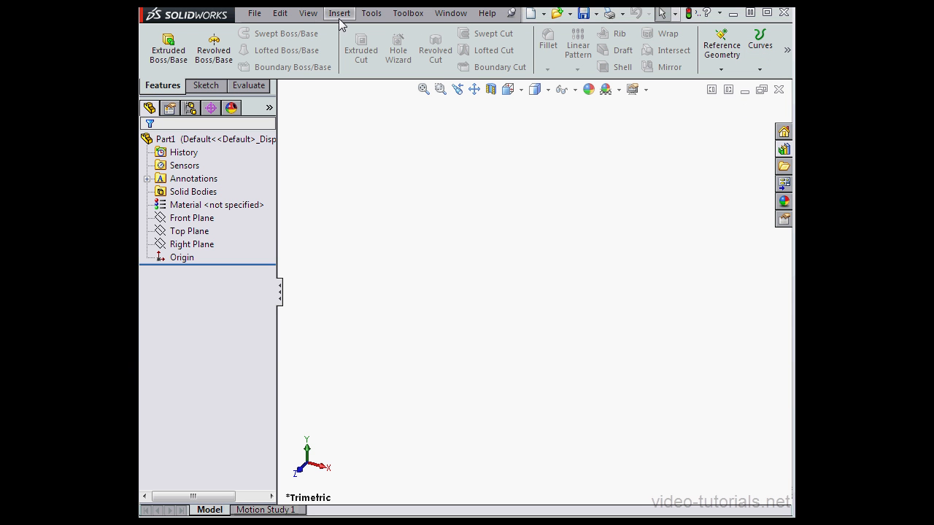
pyautogui.click(372, 13)
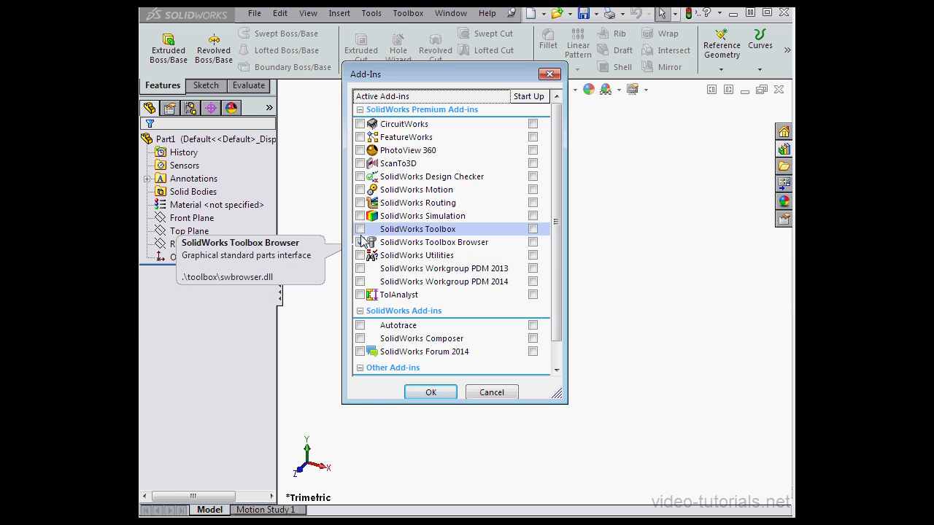
# - Tick Active and Start Up for SolidWorks Toolbox and Toolbox Browser, then confirm
pyautogui.click(360, 229)
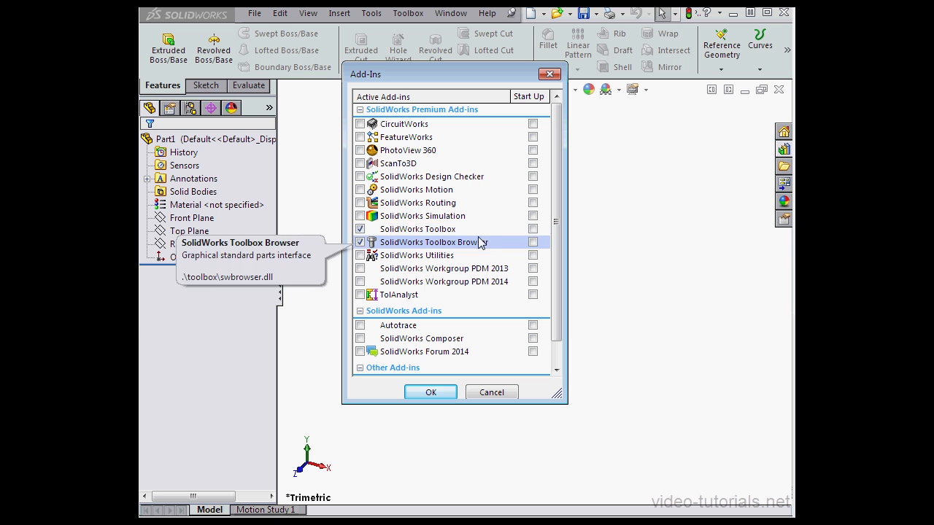
pyautogui.click(533, 241)
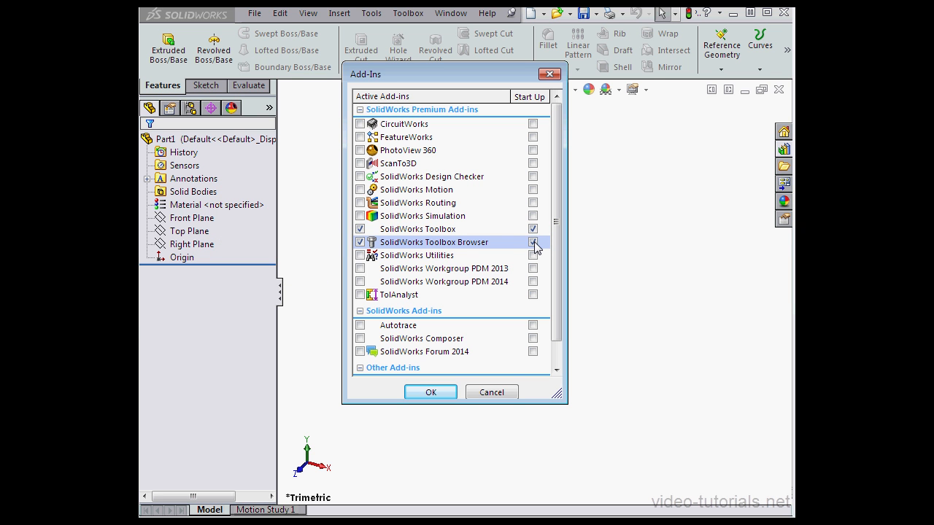
pyautogui.click(533, 242)
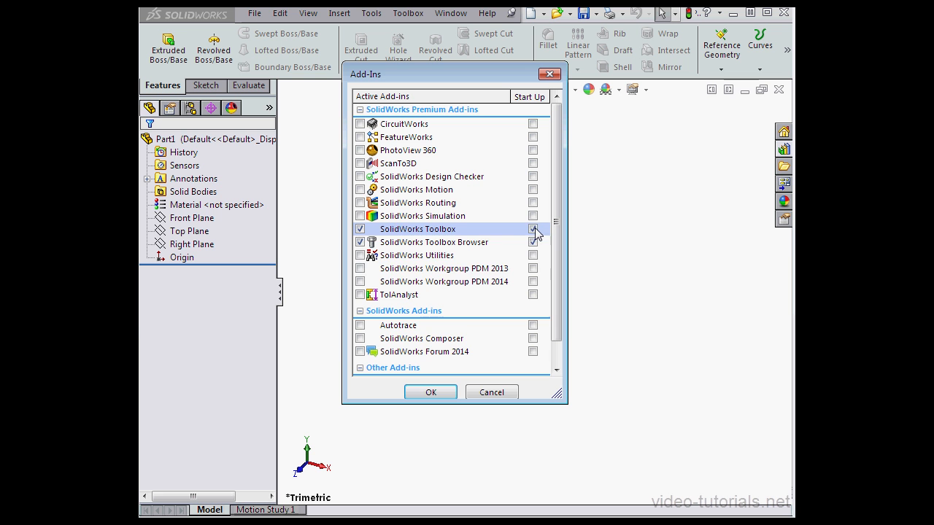
pyautogui.click(533, 229)
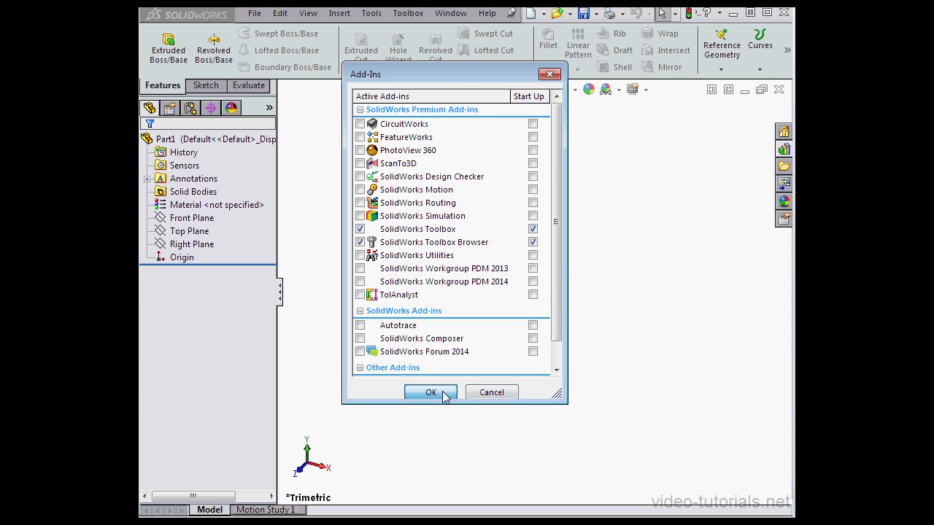
pyautogui.click(430, 393)
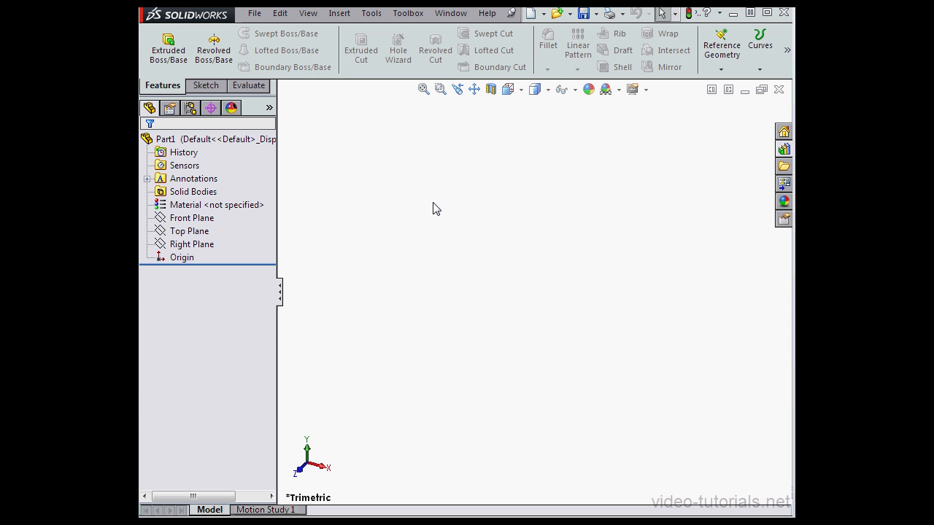
pyautogui.moveTo(457, 89)
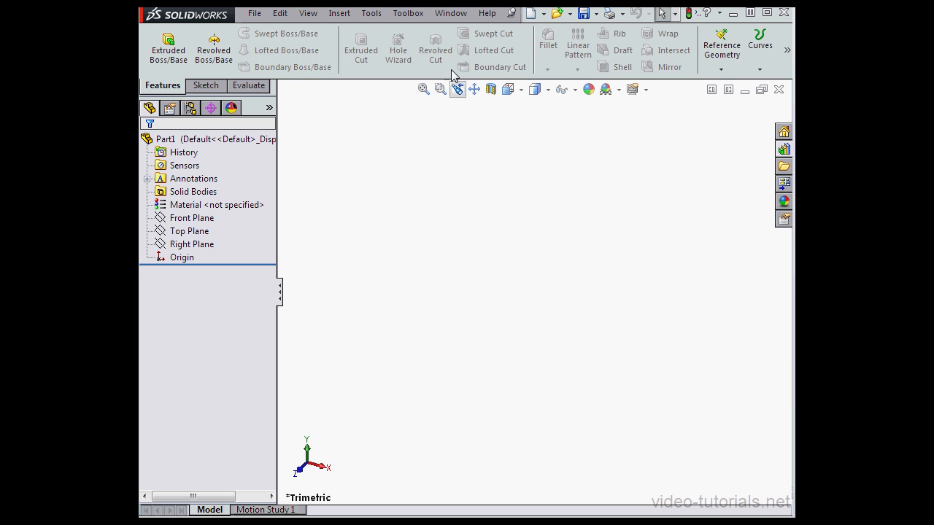
# - View the Toolbox menu's Configure, Structural Steel, Grooves, Cams and Calculator commands
pyautogui.click(407, 13)
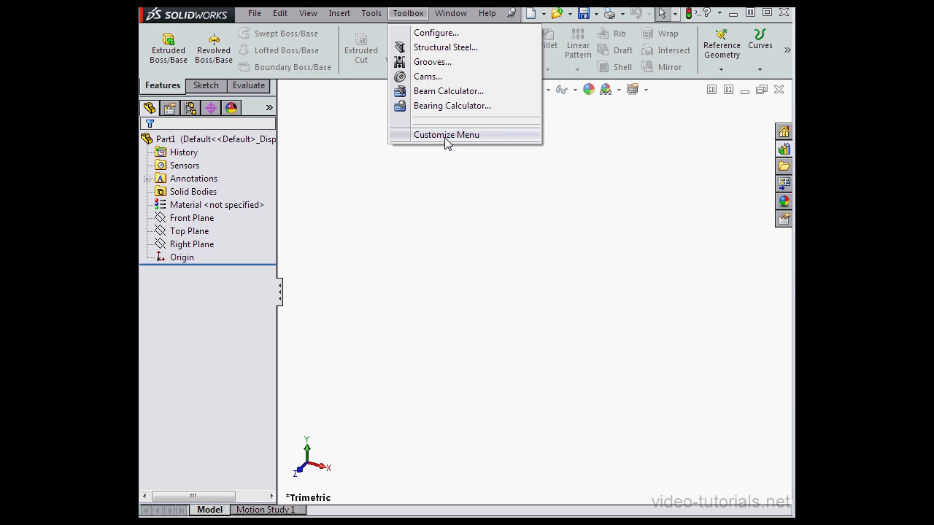
pyautogui.moveTo(439, 139)
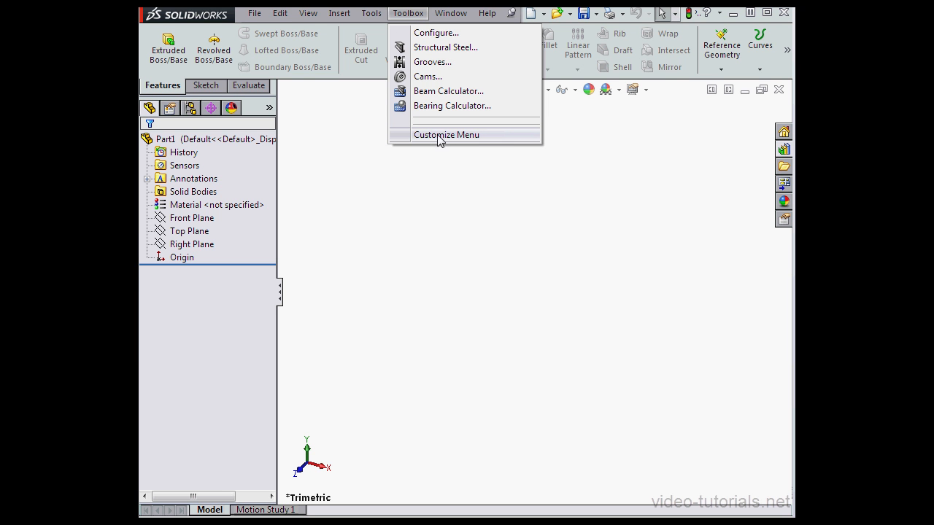